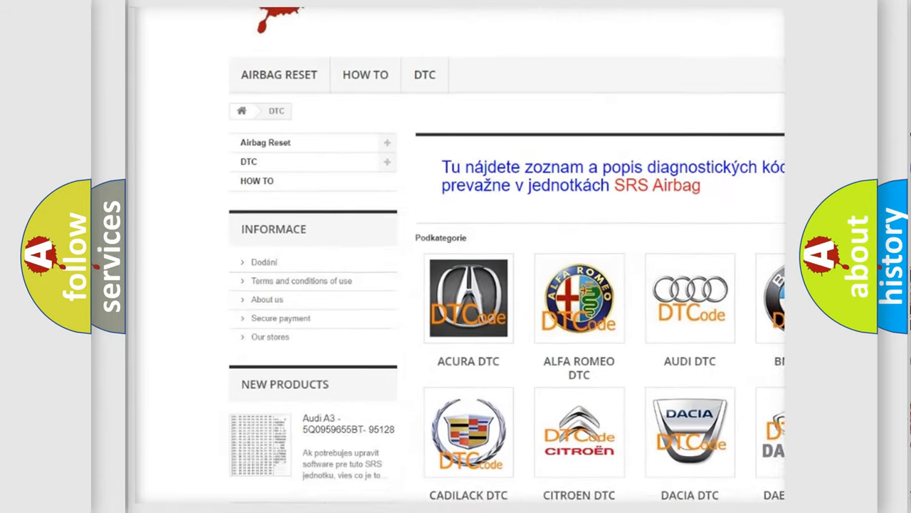
Browse the DTC category page and enter the diagnostic code list (B0083, B0090, …)
{"action": "scroll", "scroll_direction": "down", "scroll_amount": 3}
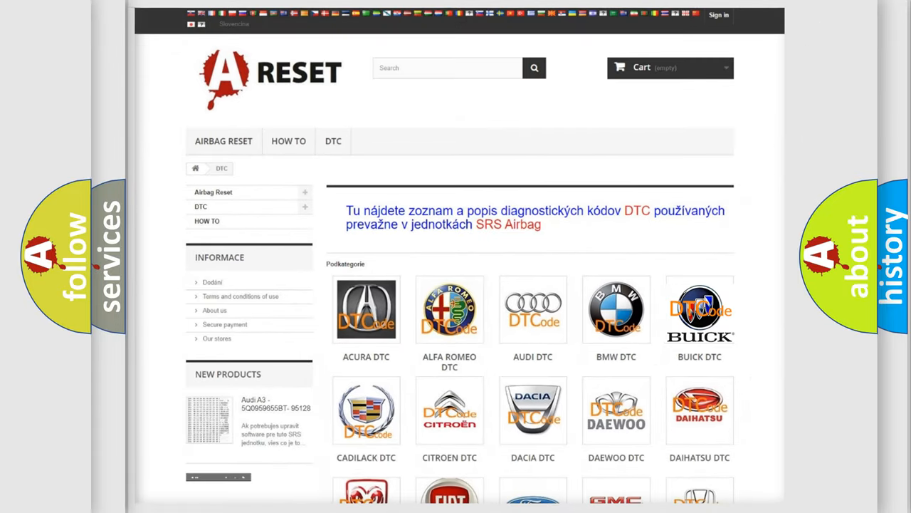
{"action": "left_click", "coordinate": [364, 309]}
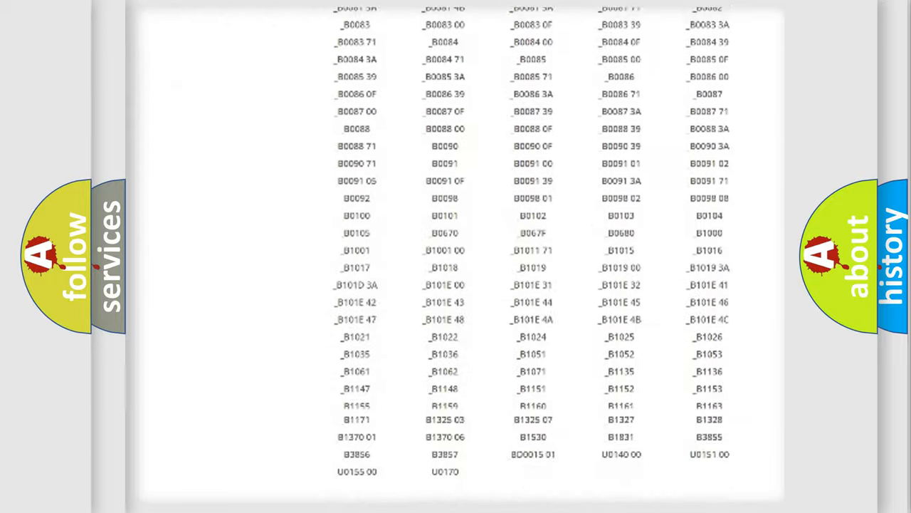